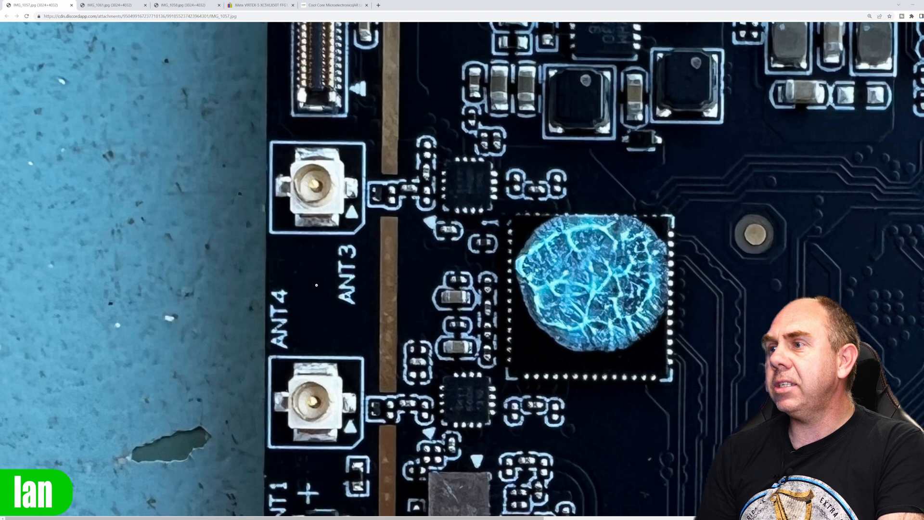
Step: Scroll the spectrum view while the goggles' carrier sits on channel CH1
scroll("down", 3)
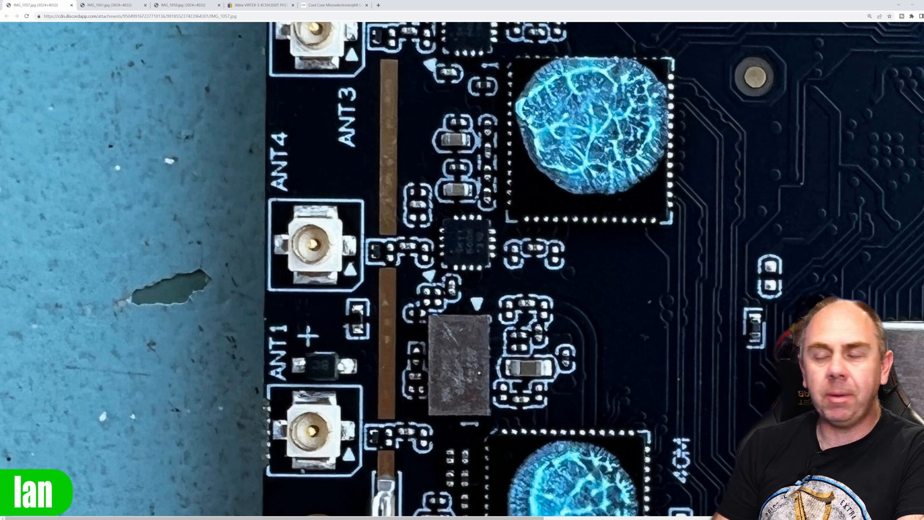
scroll("down", 3)
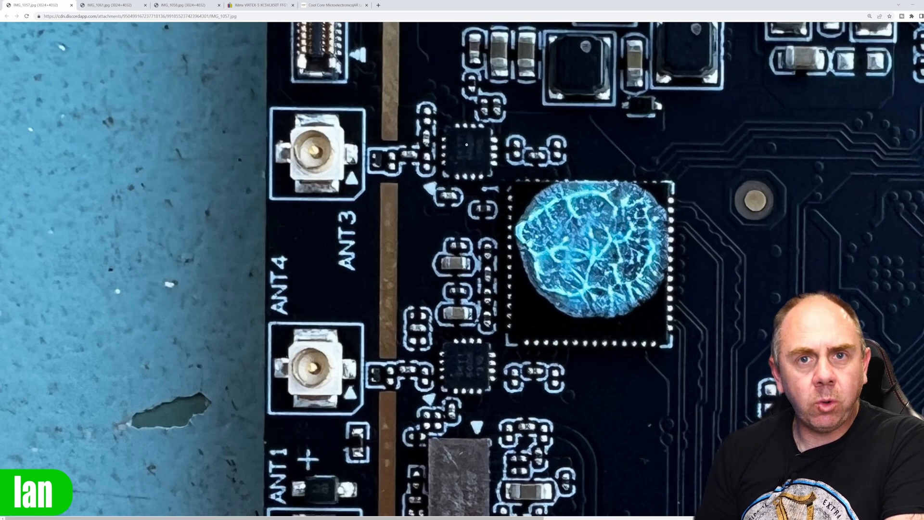
scroll("down", 3)
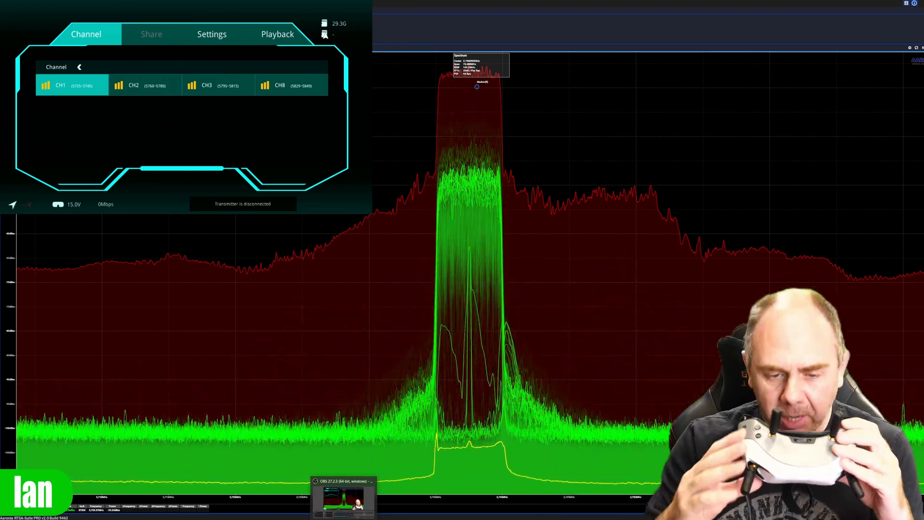
Step: Switch the goggles to CH2, then CH3, then back to CH1, watching the carrier shift
left_click(211, 34)
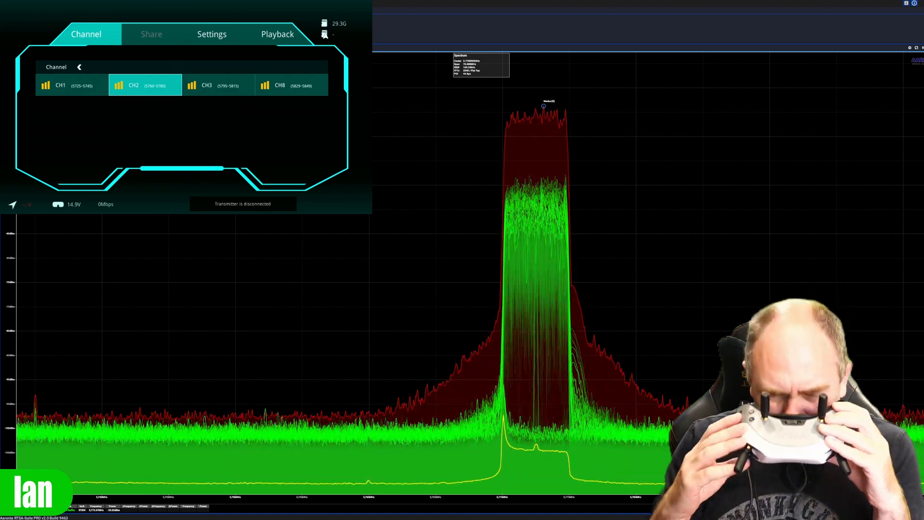
left_click(207, 85)
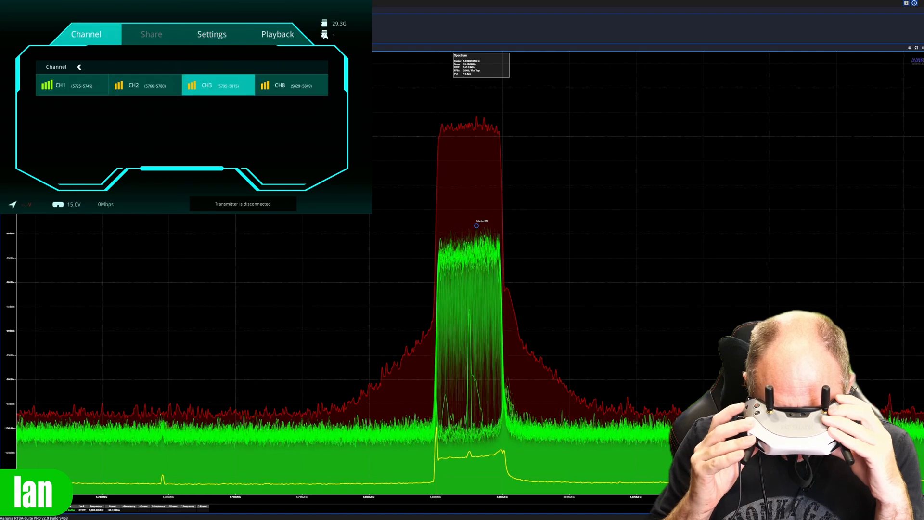
left_click(70, 85)
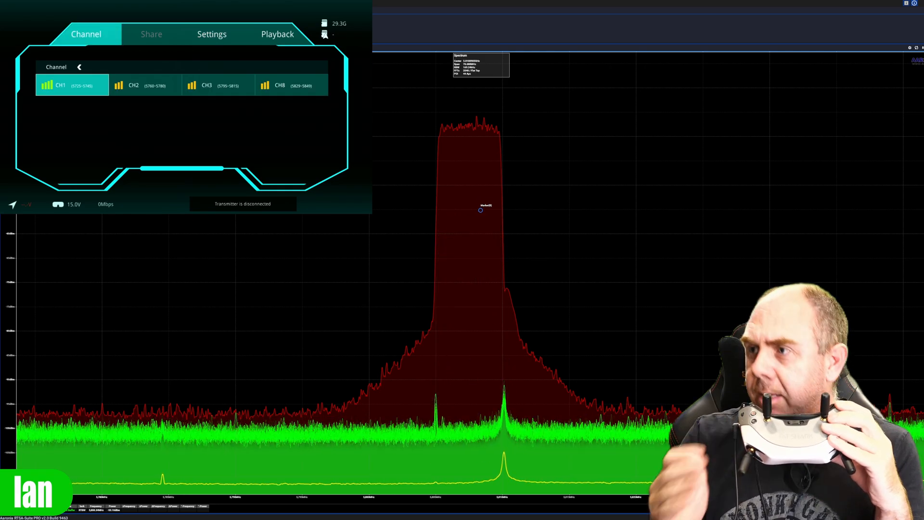